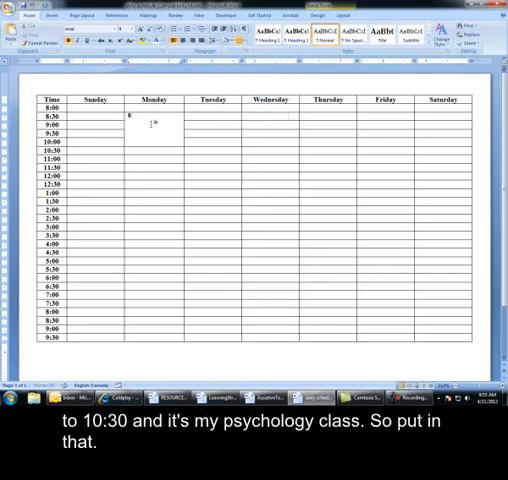
type("8:30 – 10:30")
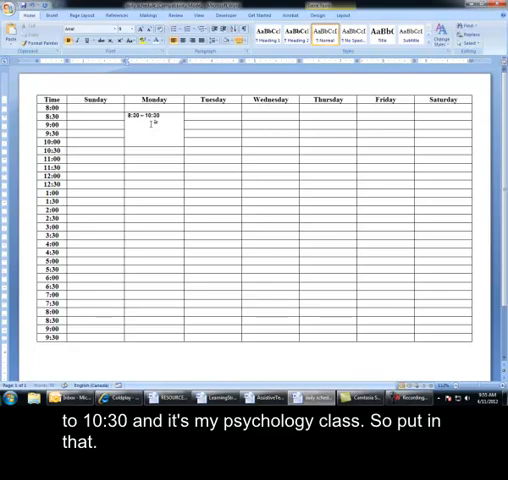
type("Psy 2700")
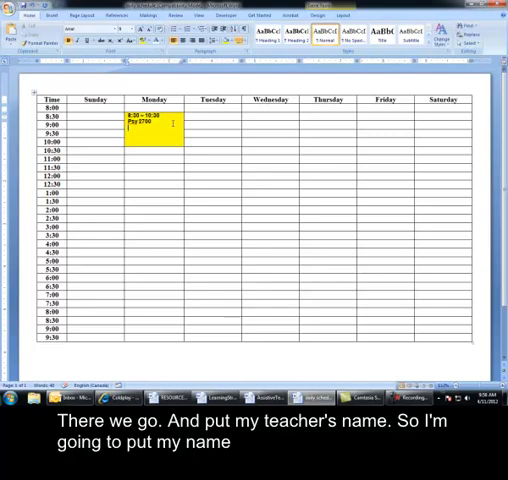
type("Marlene Moj")
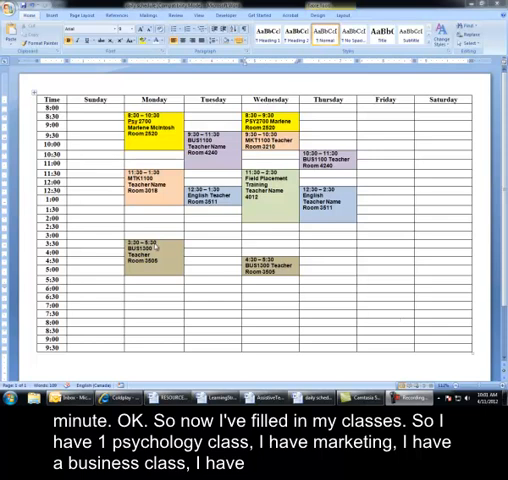
mouse_move(354, 209)
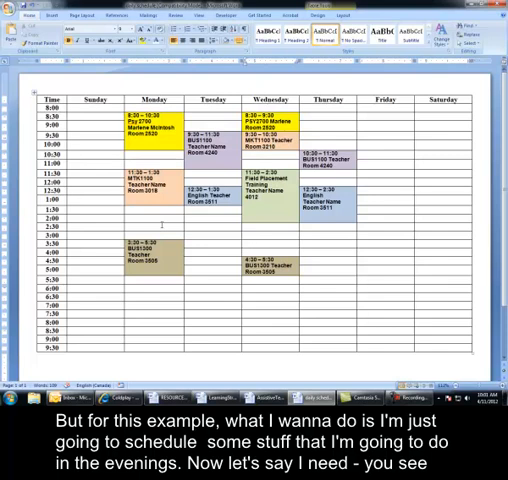
mouse_move(202, 238)
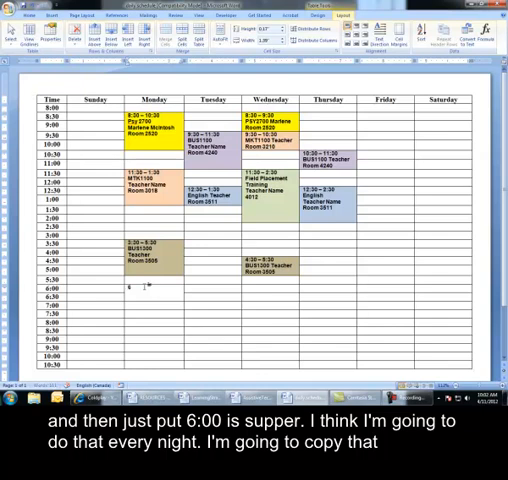
- Enter Monday's 6:00 - 7:00 Supper and paste it into Tuesday's 6:00 cell
type("6:00 - 7:00 Supper")
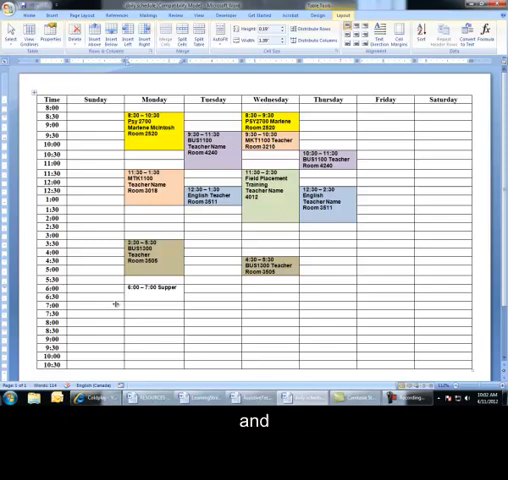
left_click(150, 288)
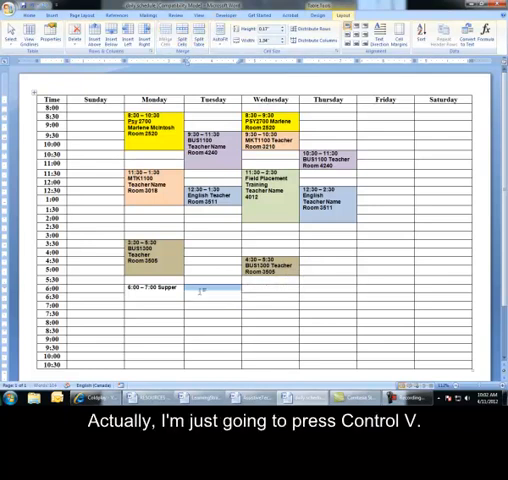
key("ctrl+v")
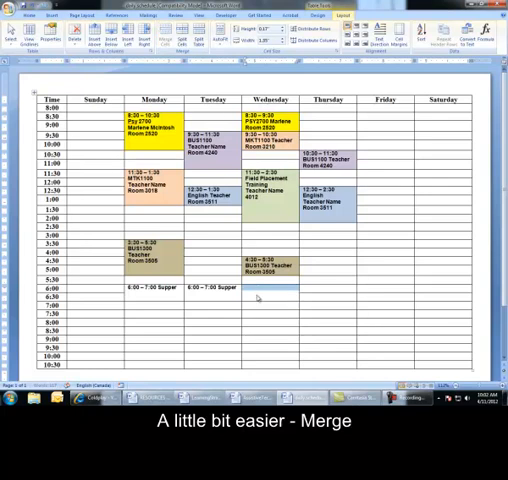
right_click(255, 195)
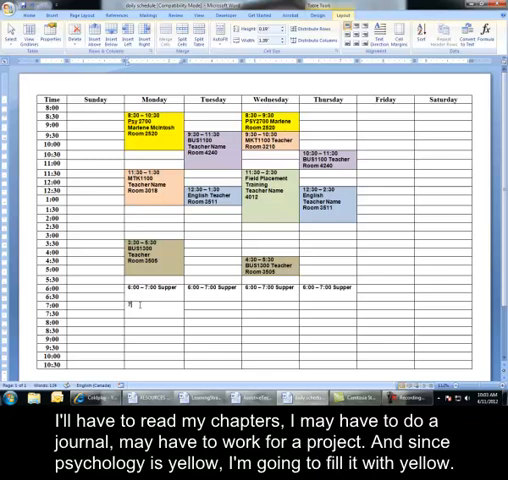
- Type Monday's 7:00-8:00 Psy 2700 homework entry
type("7:00")
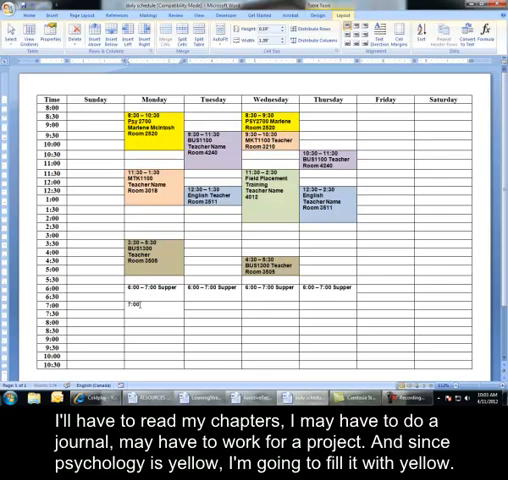
type("-8:00")
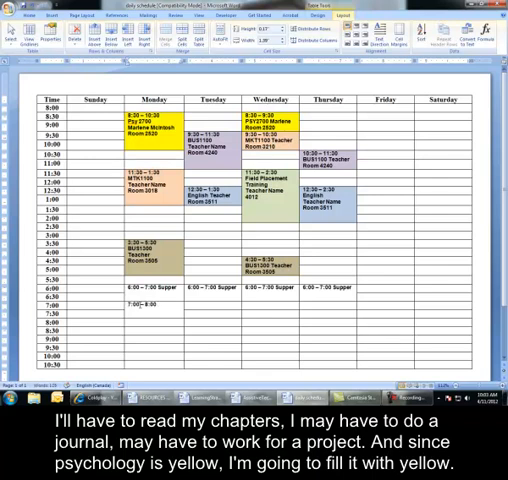
type("Pay")
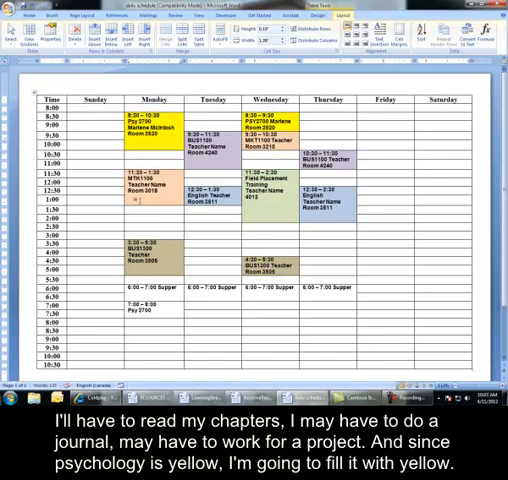
left_click(37, 16)
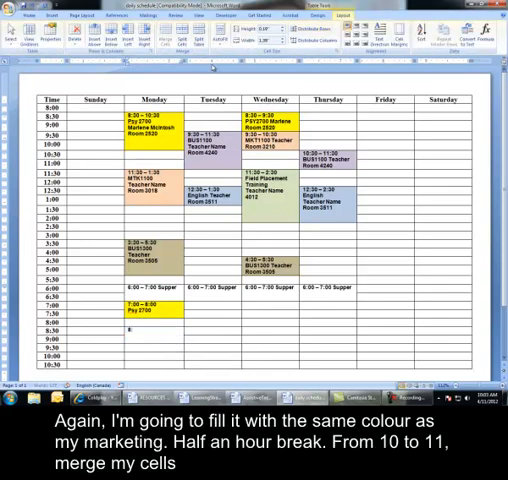
- Enter Monday's 8:30 – 9:30 MTK1100 homework block and begin a 10:30 entry
type("8:30 – 9:30")
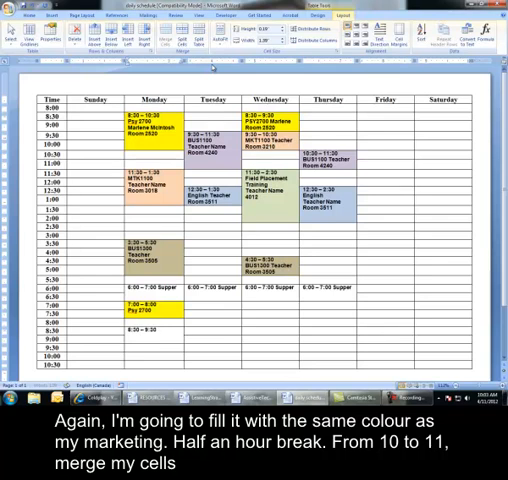
type("TK1100")
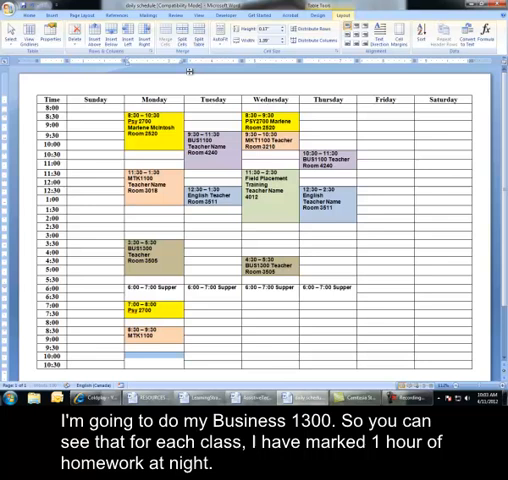
type("10:30")
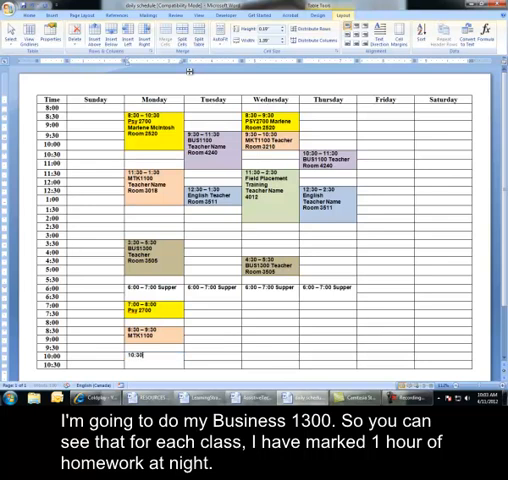